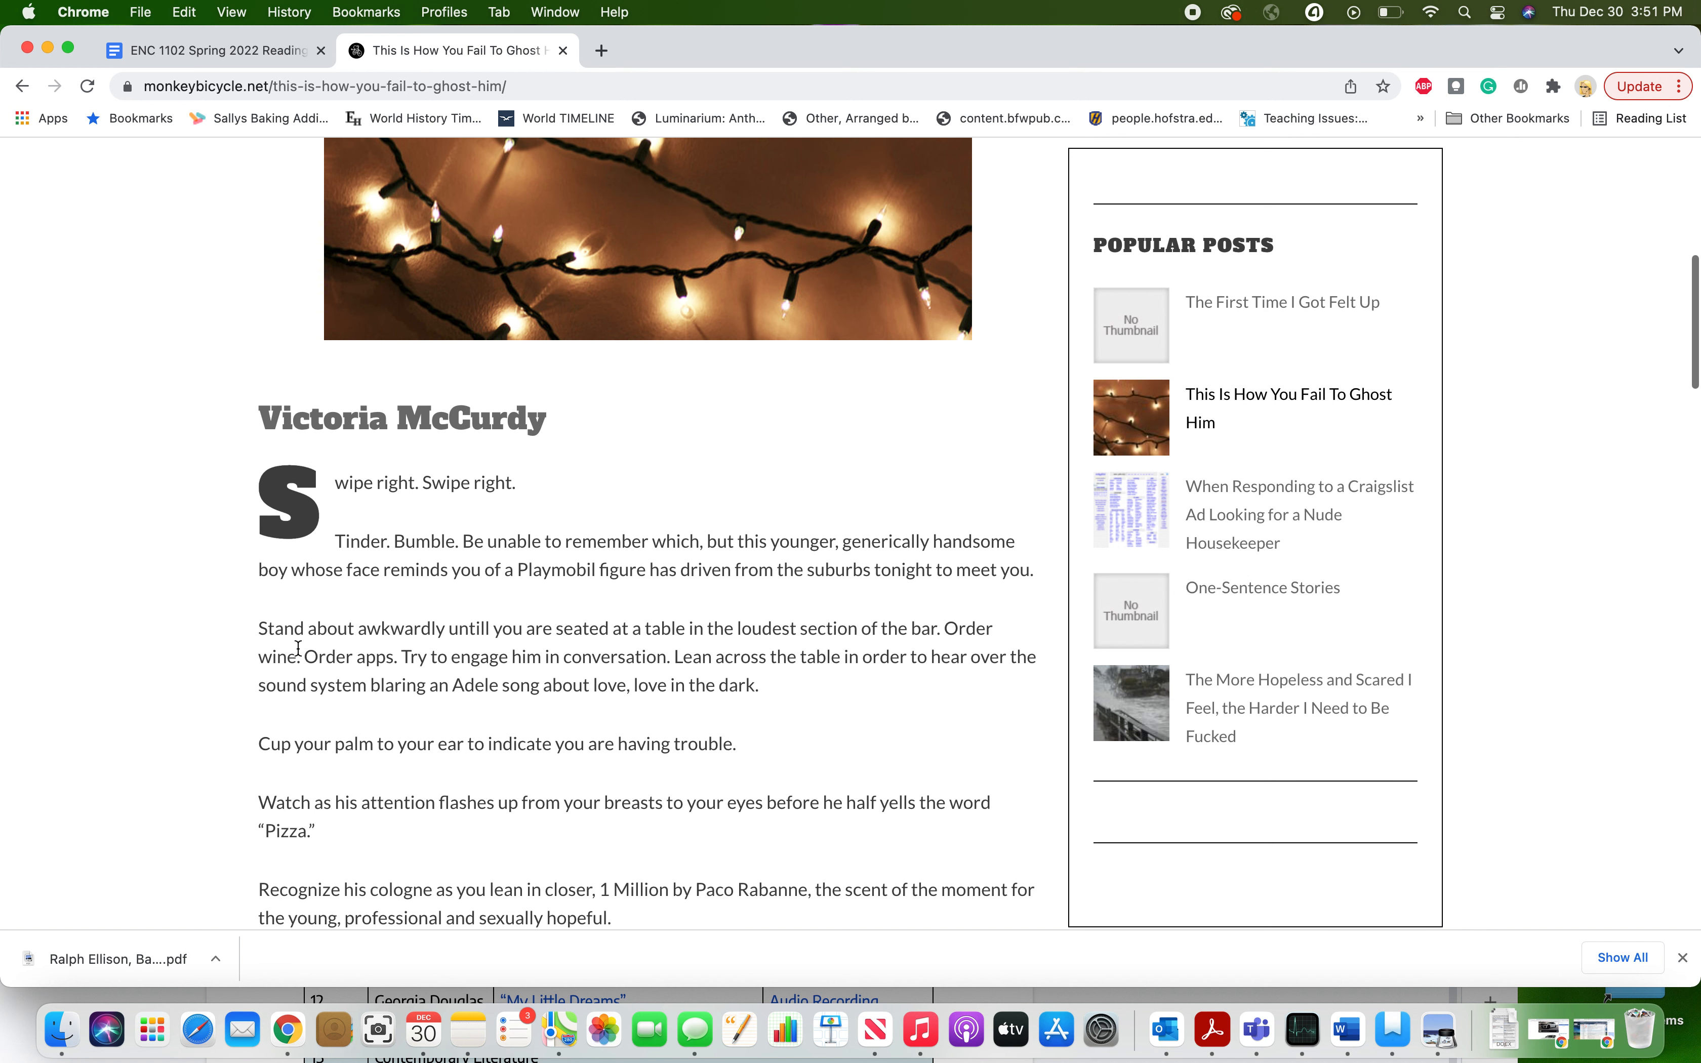
scroll(down, 3)
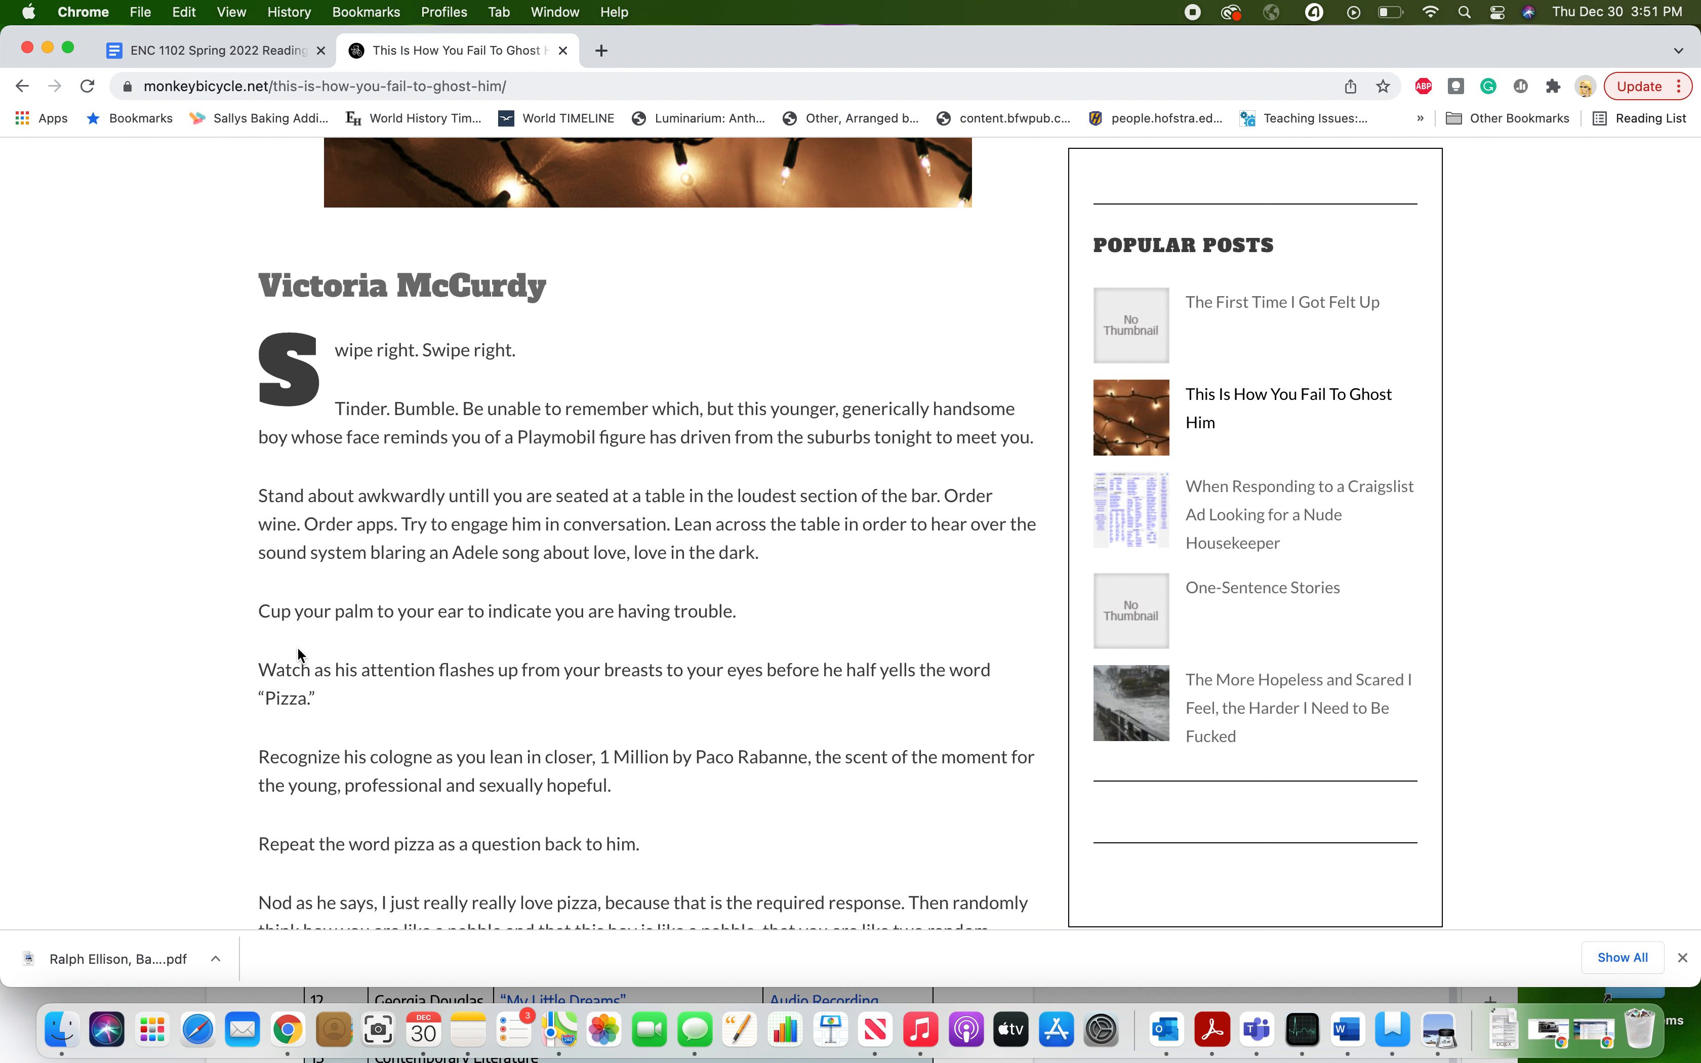
scroll(down, 3)
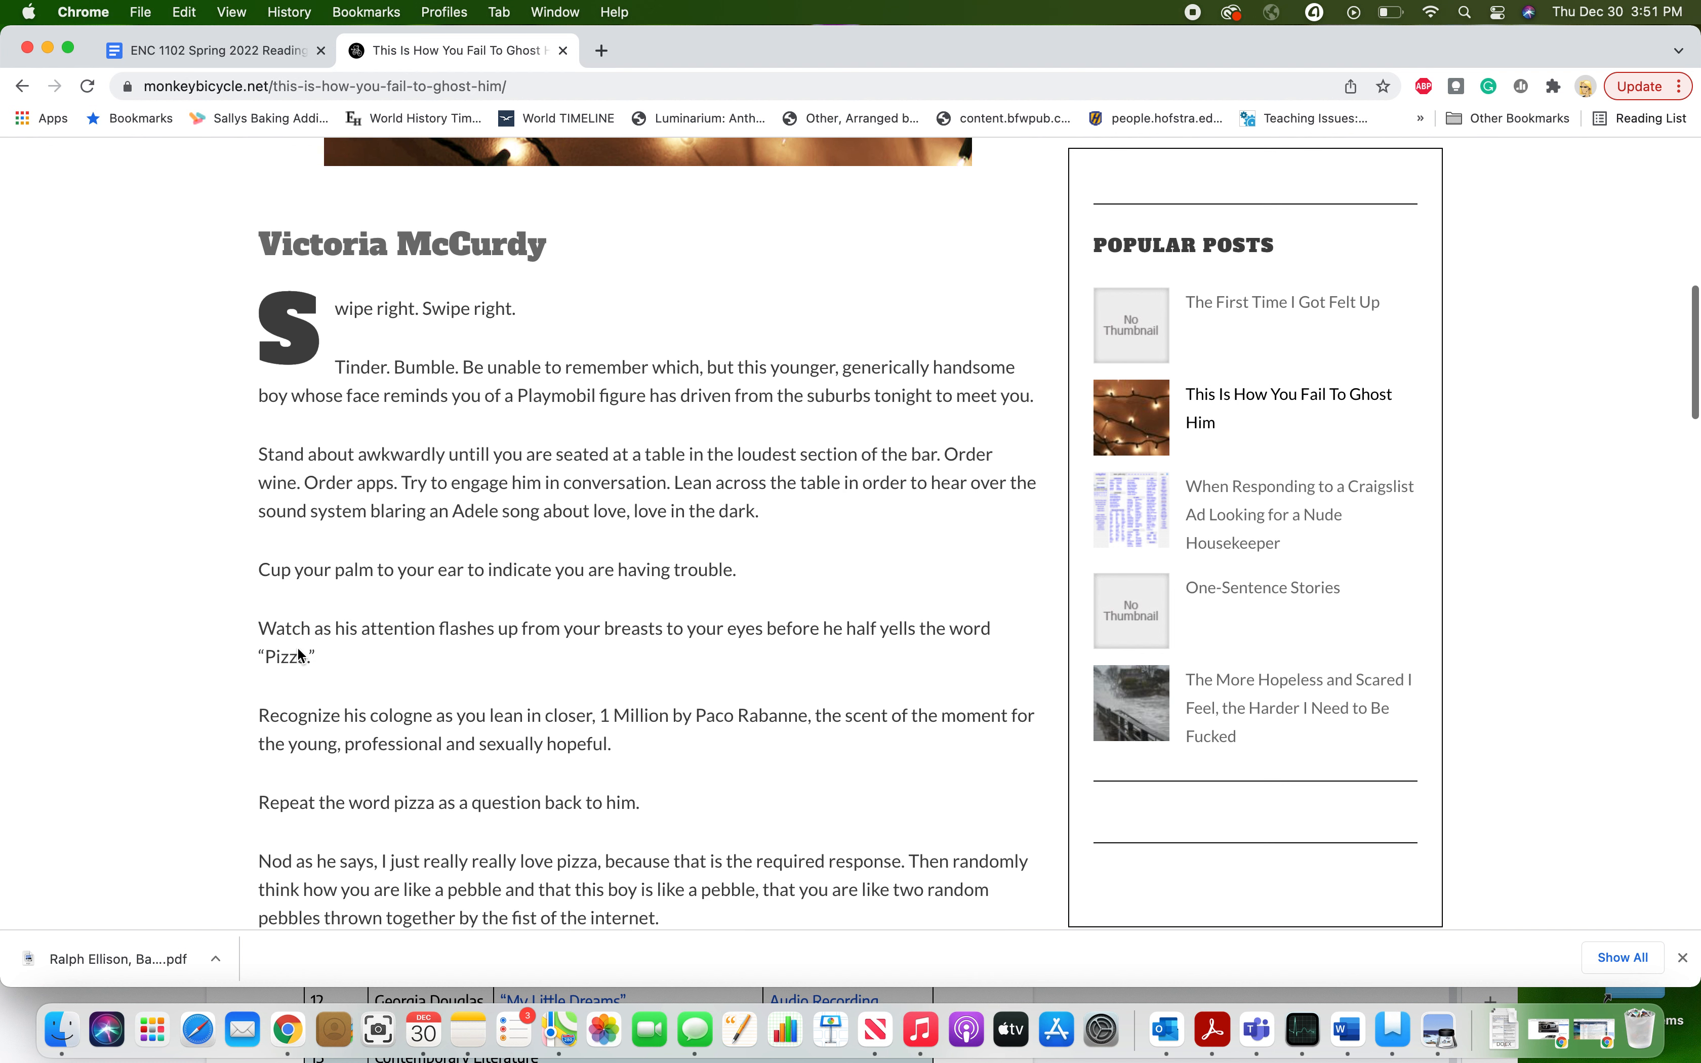
scroll(down, 3)
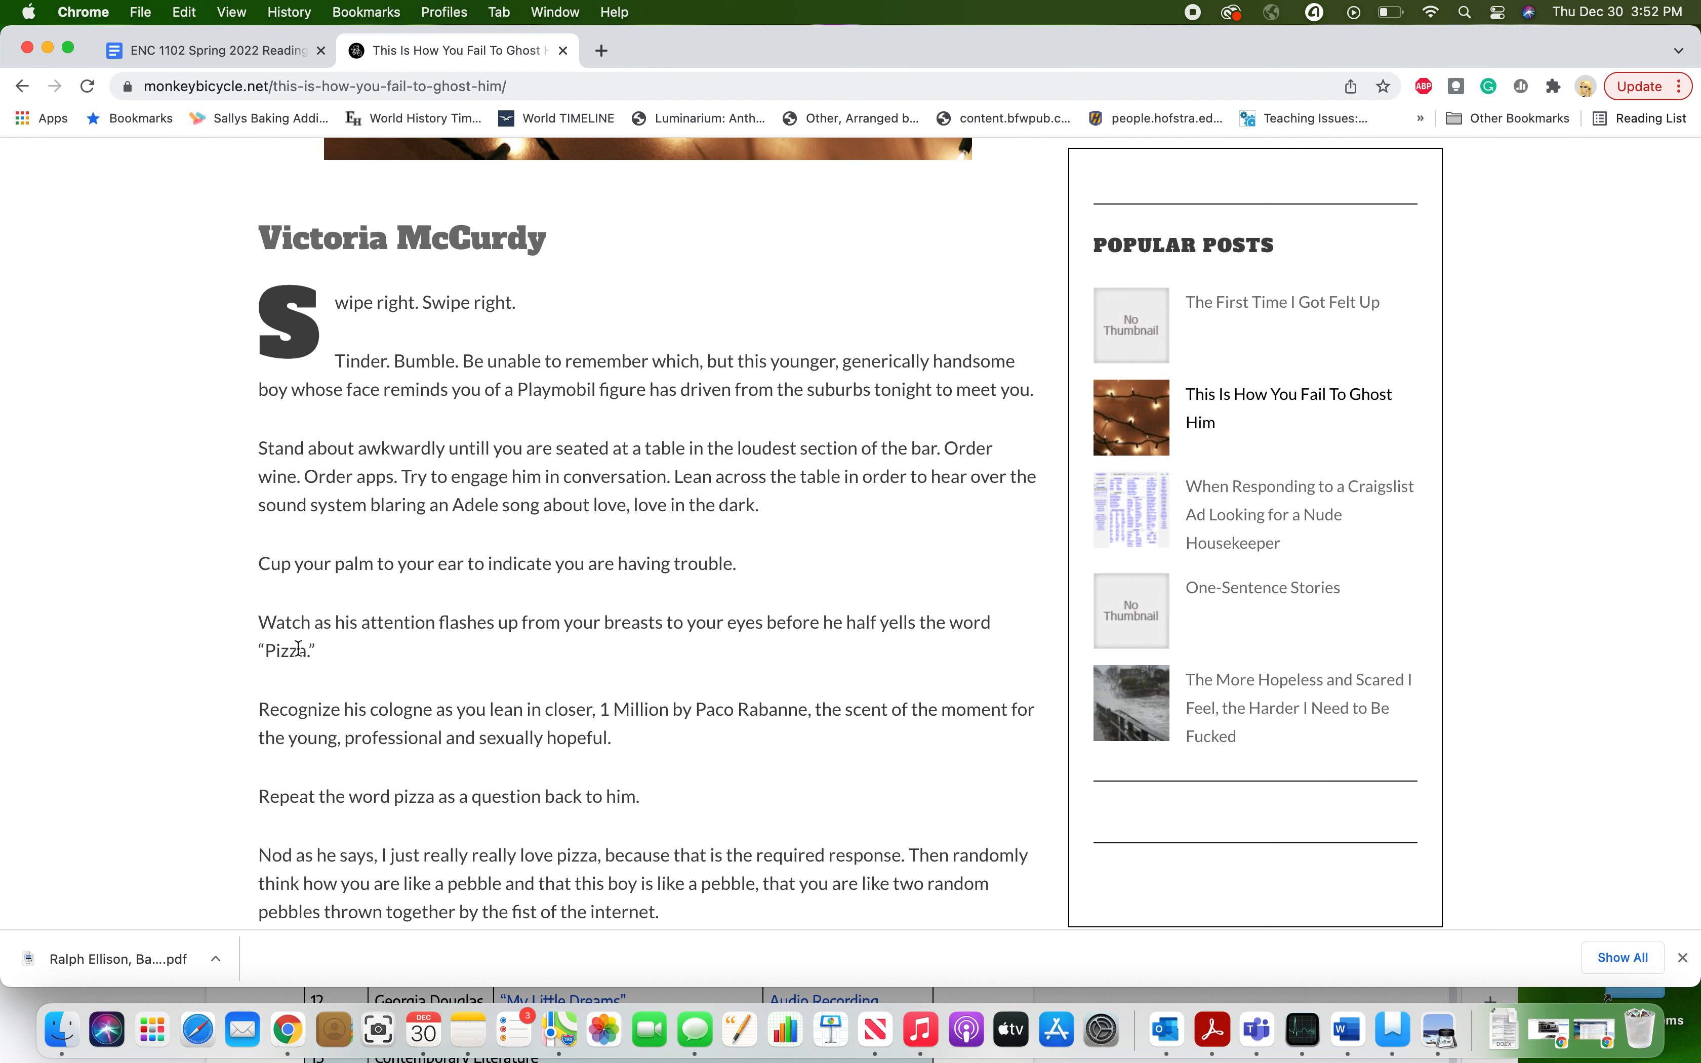
scroll(down, 3)
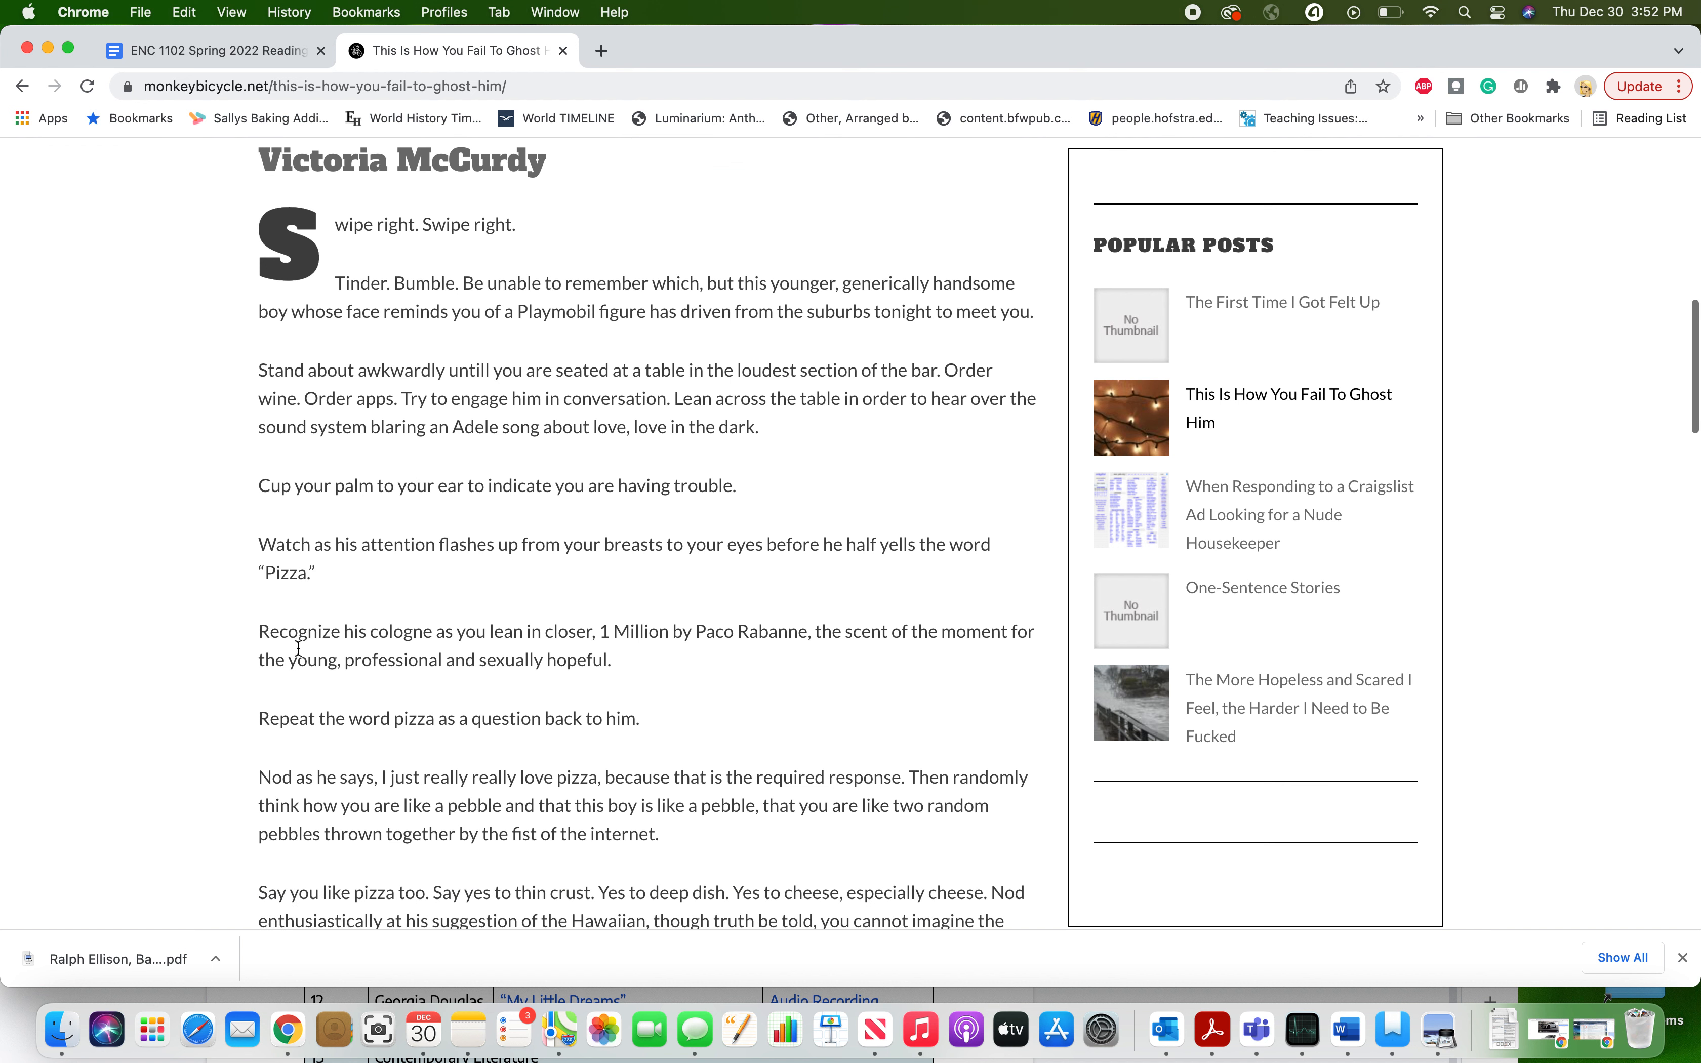
scroll(down, 3)
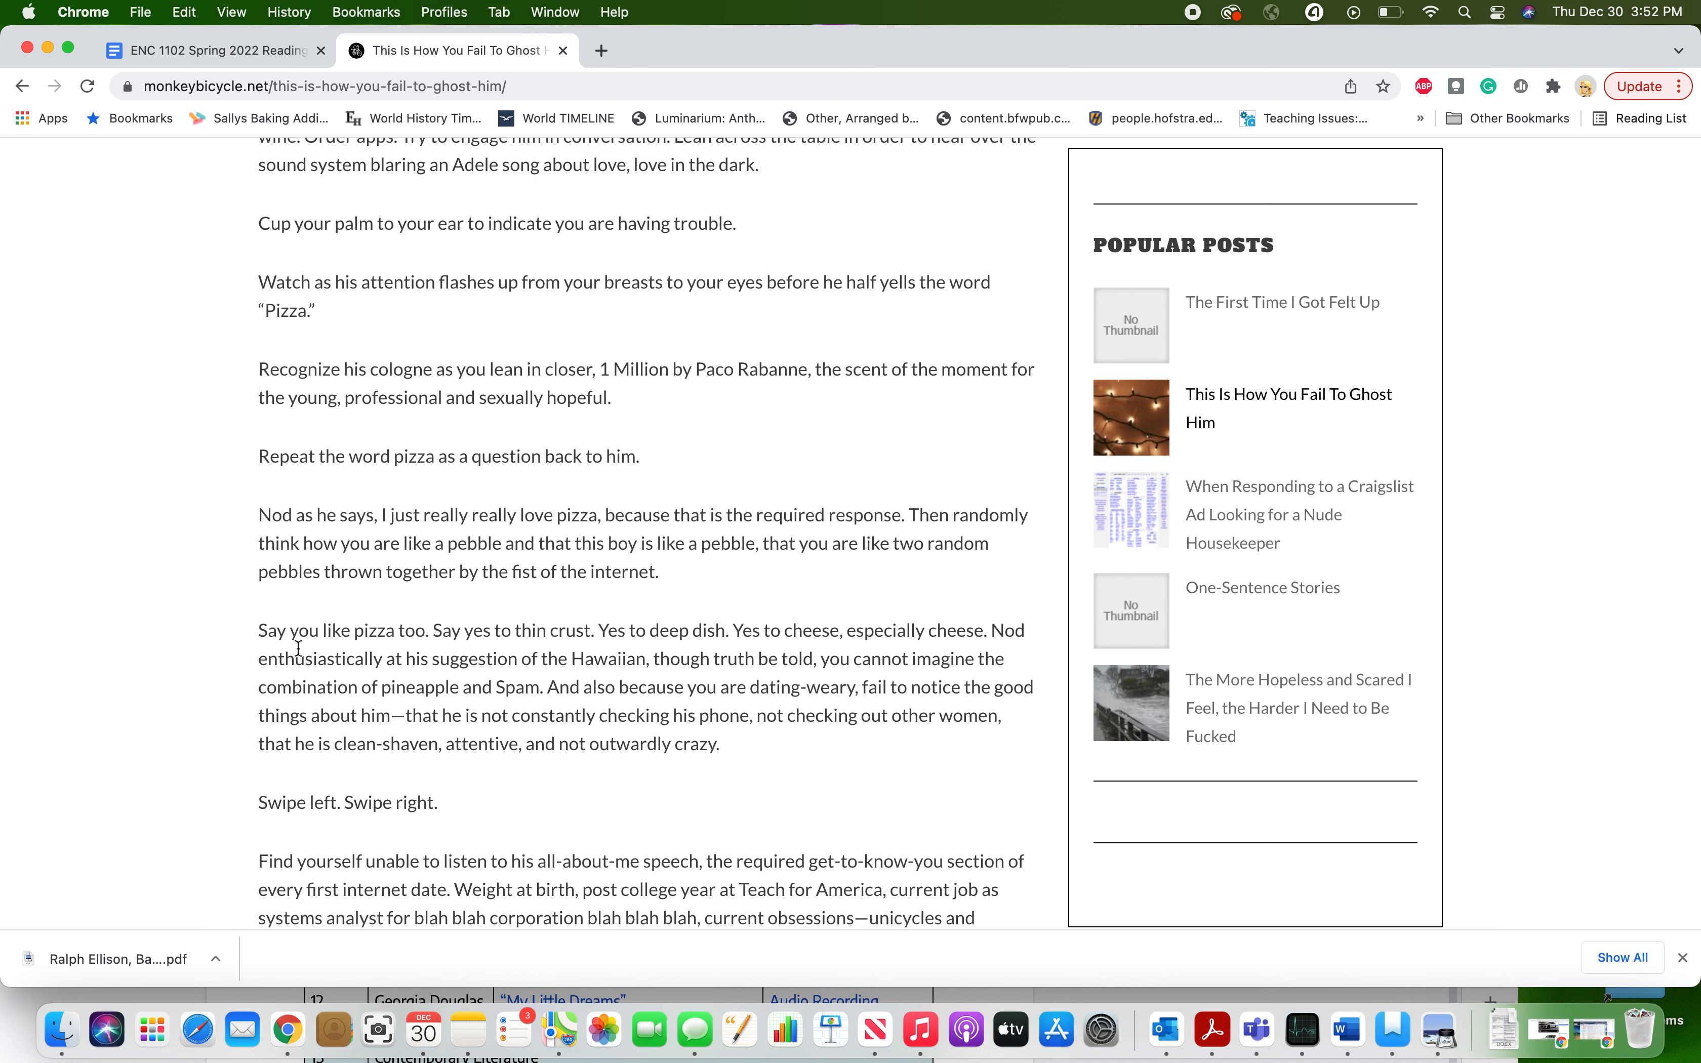
scroll(down, 3)
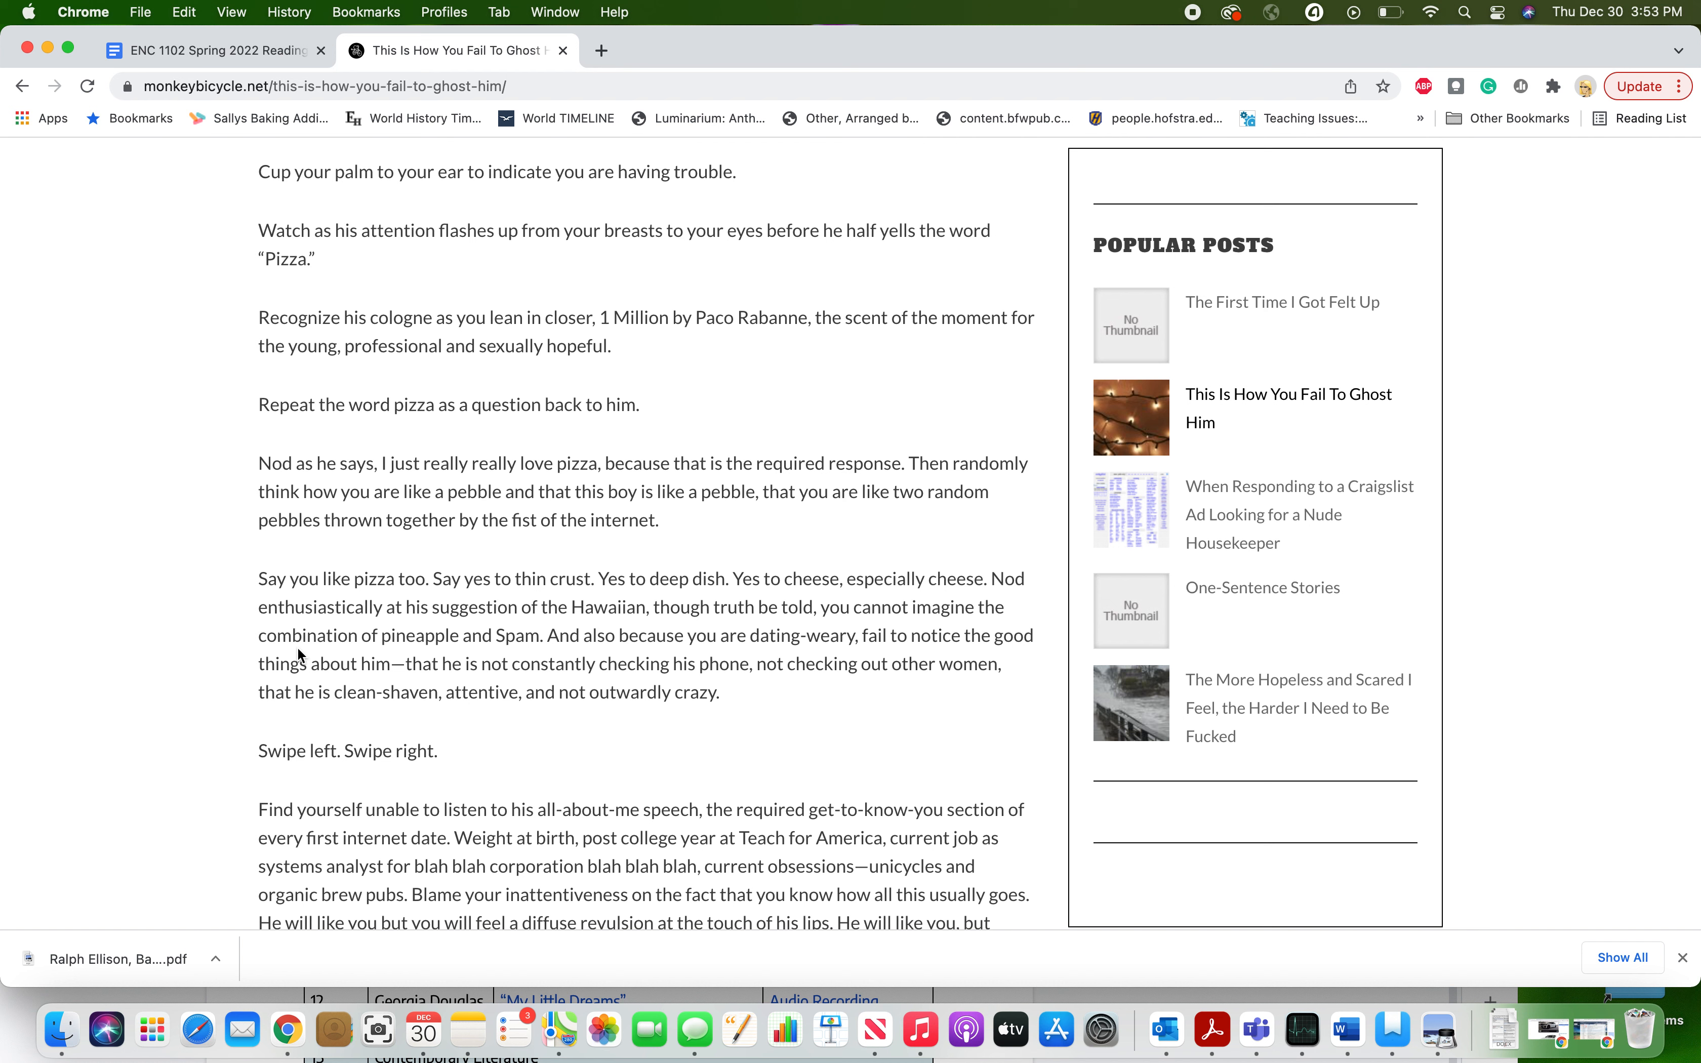
scroll(down, 3)
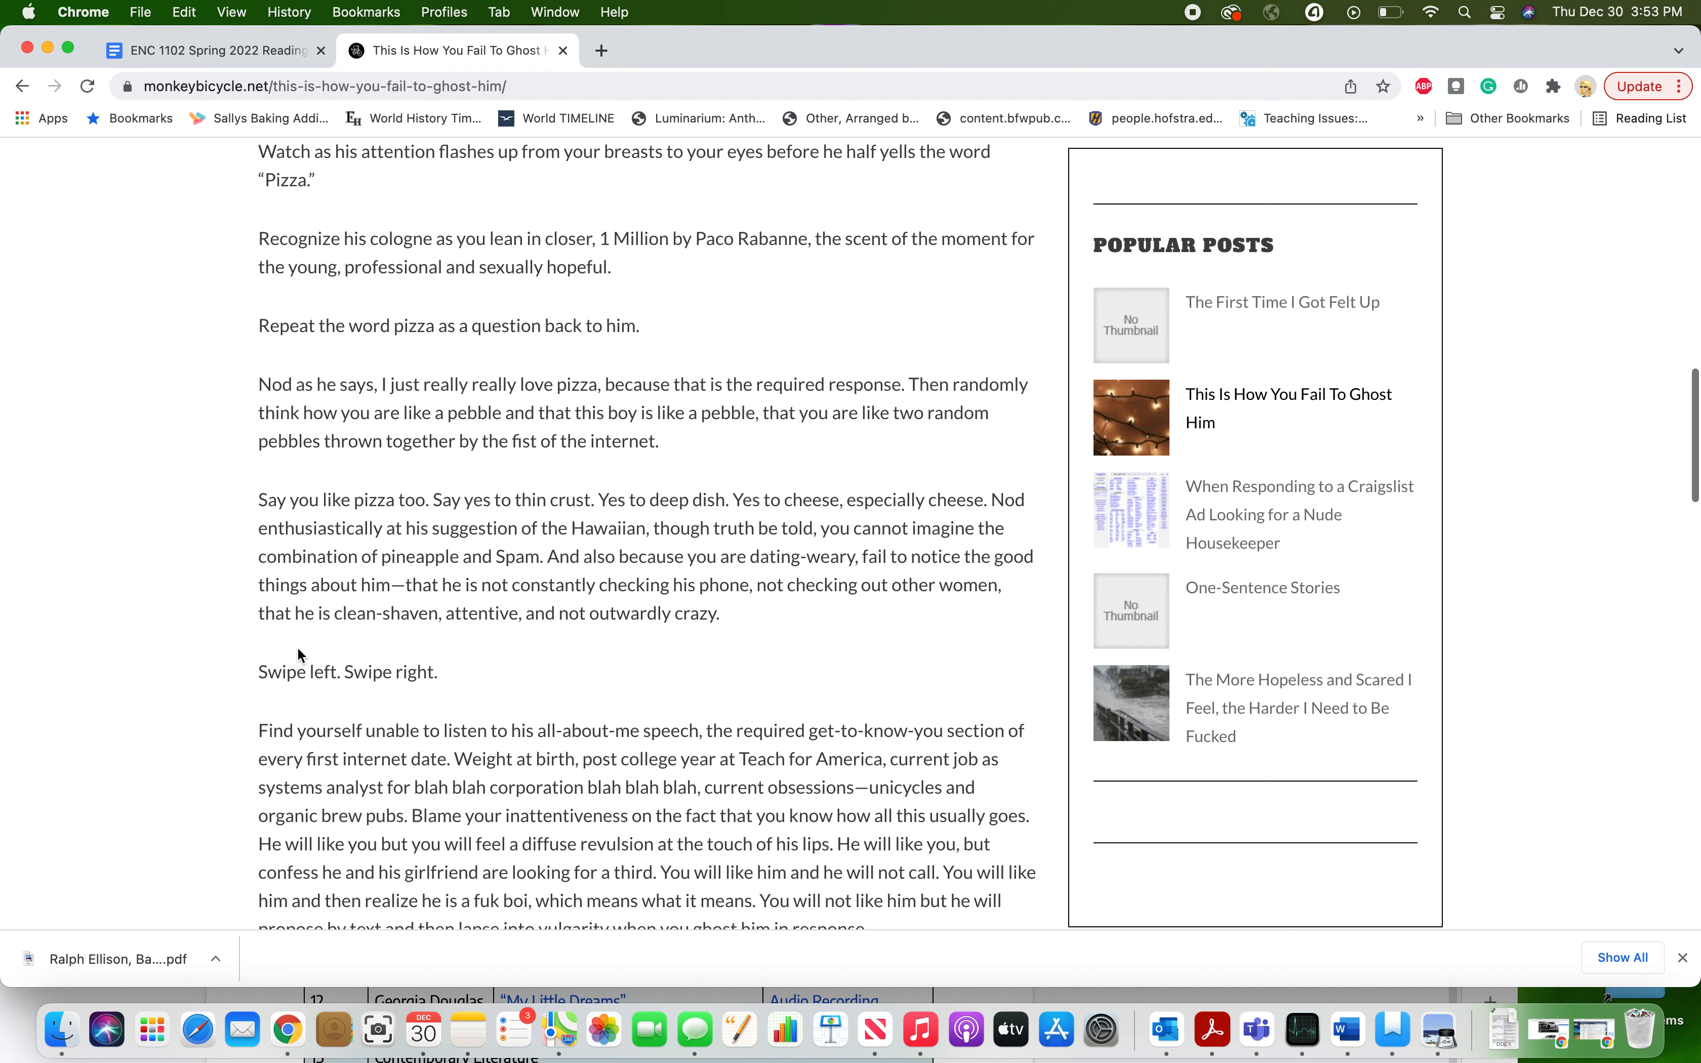
scroll(down, 3)
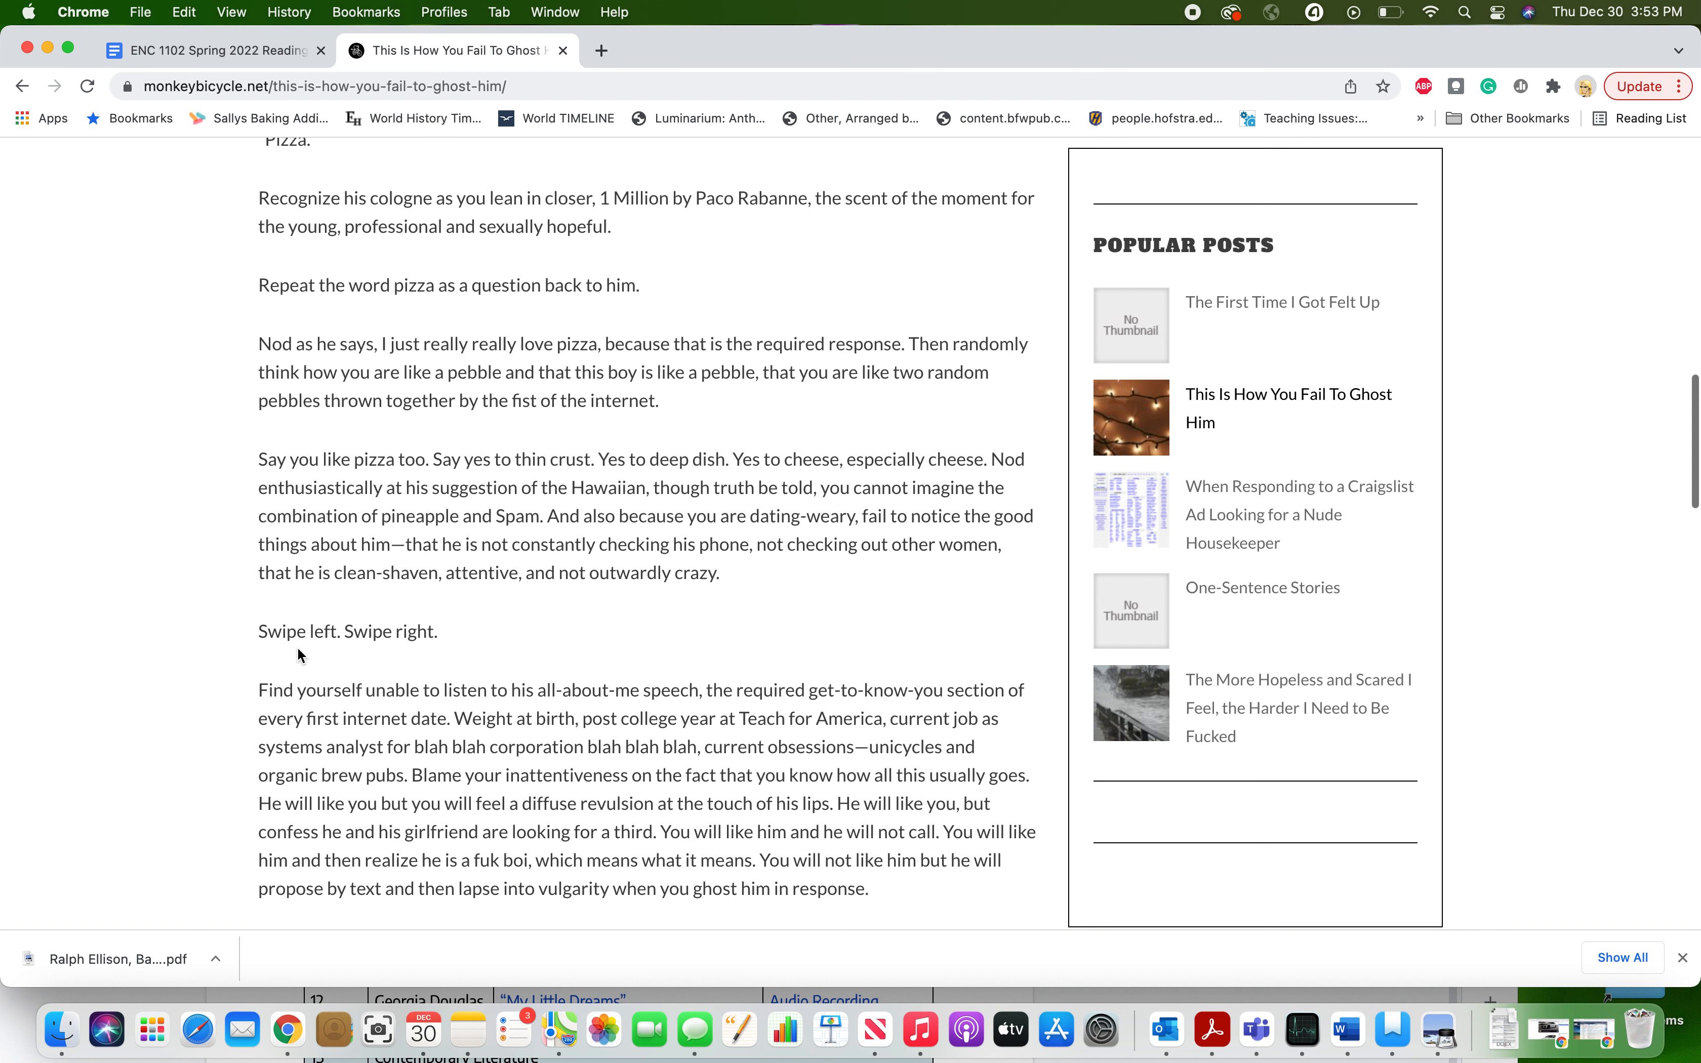
scroll(down, 3)
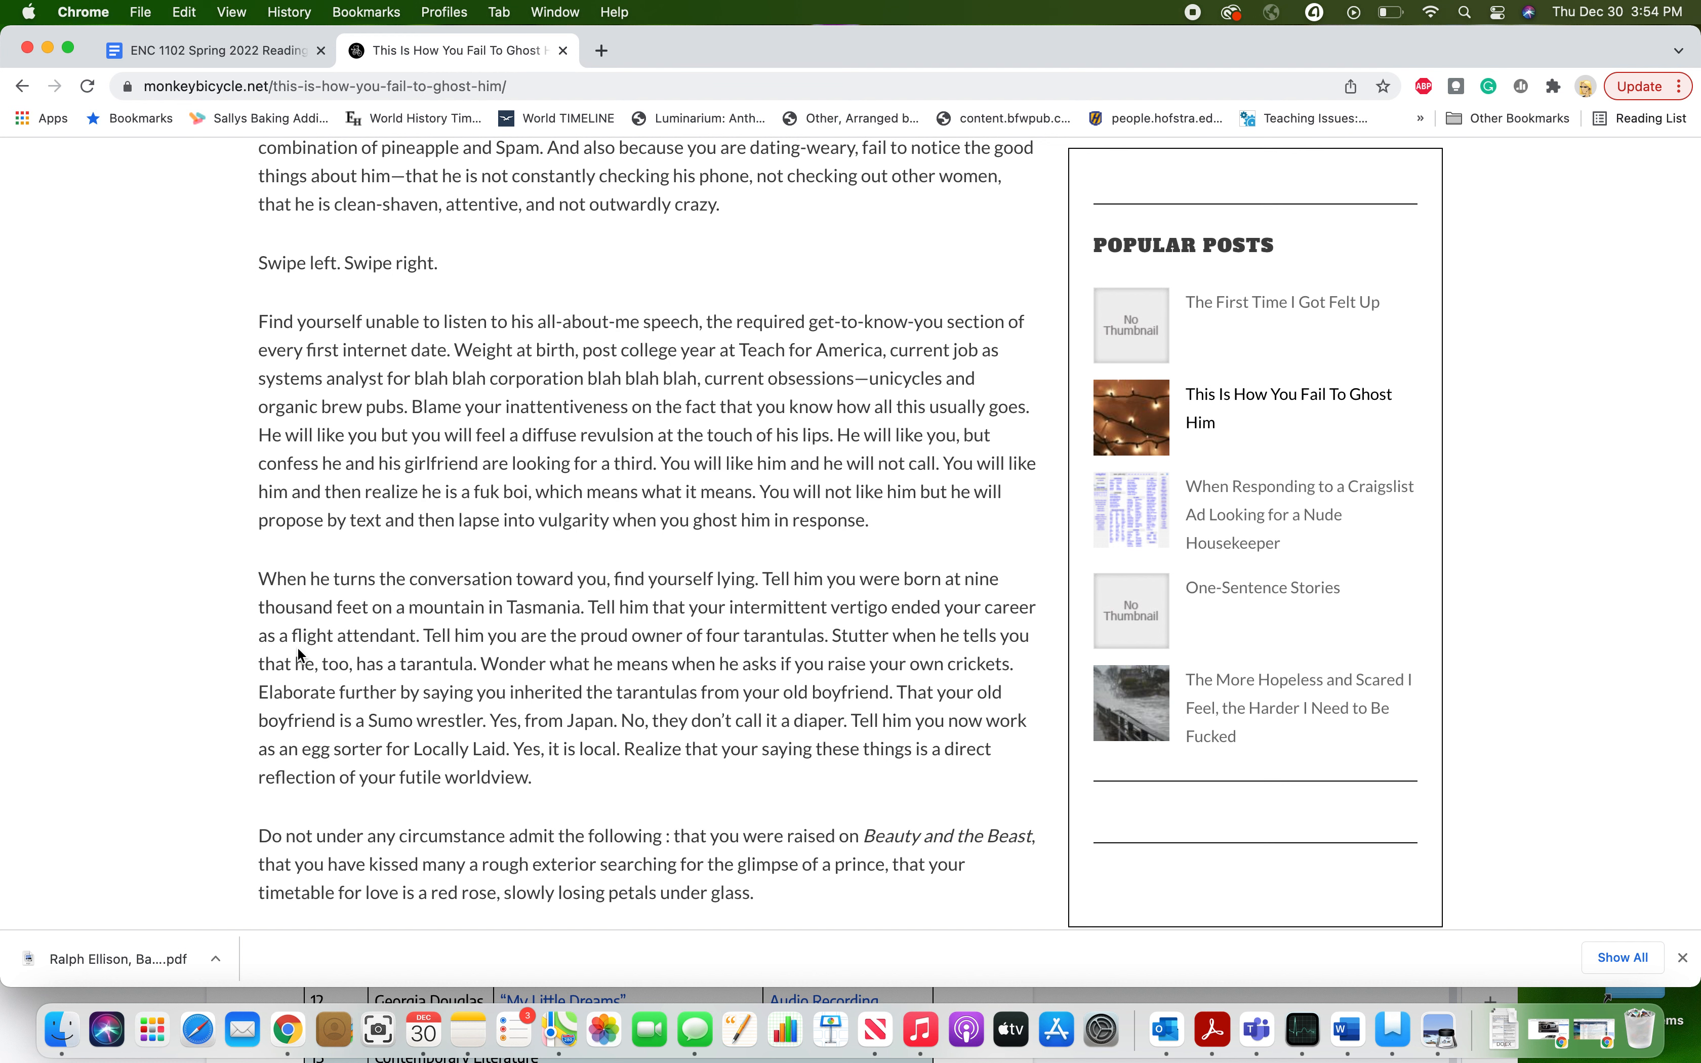
scroll(down, 3)
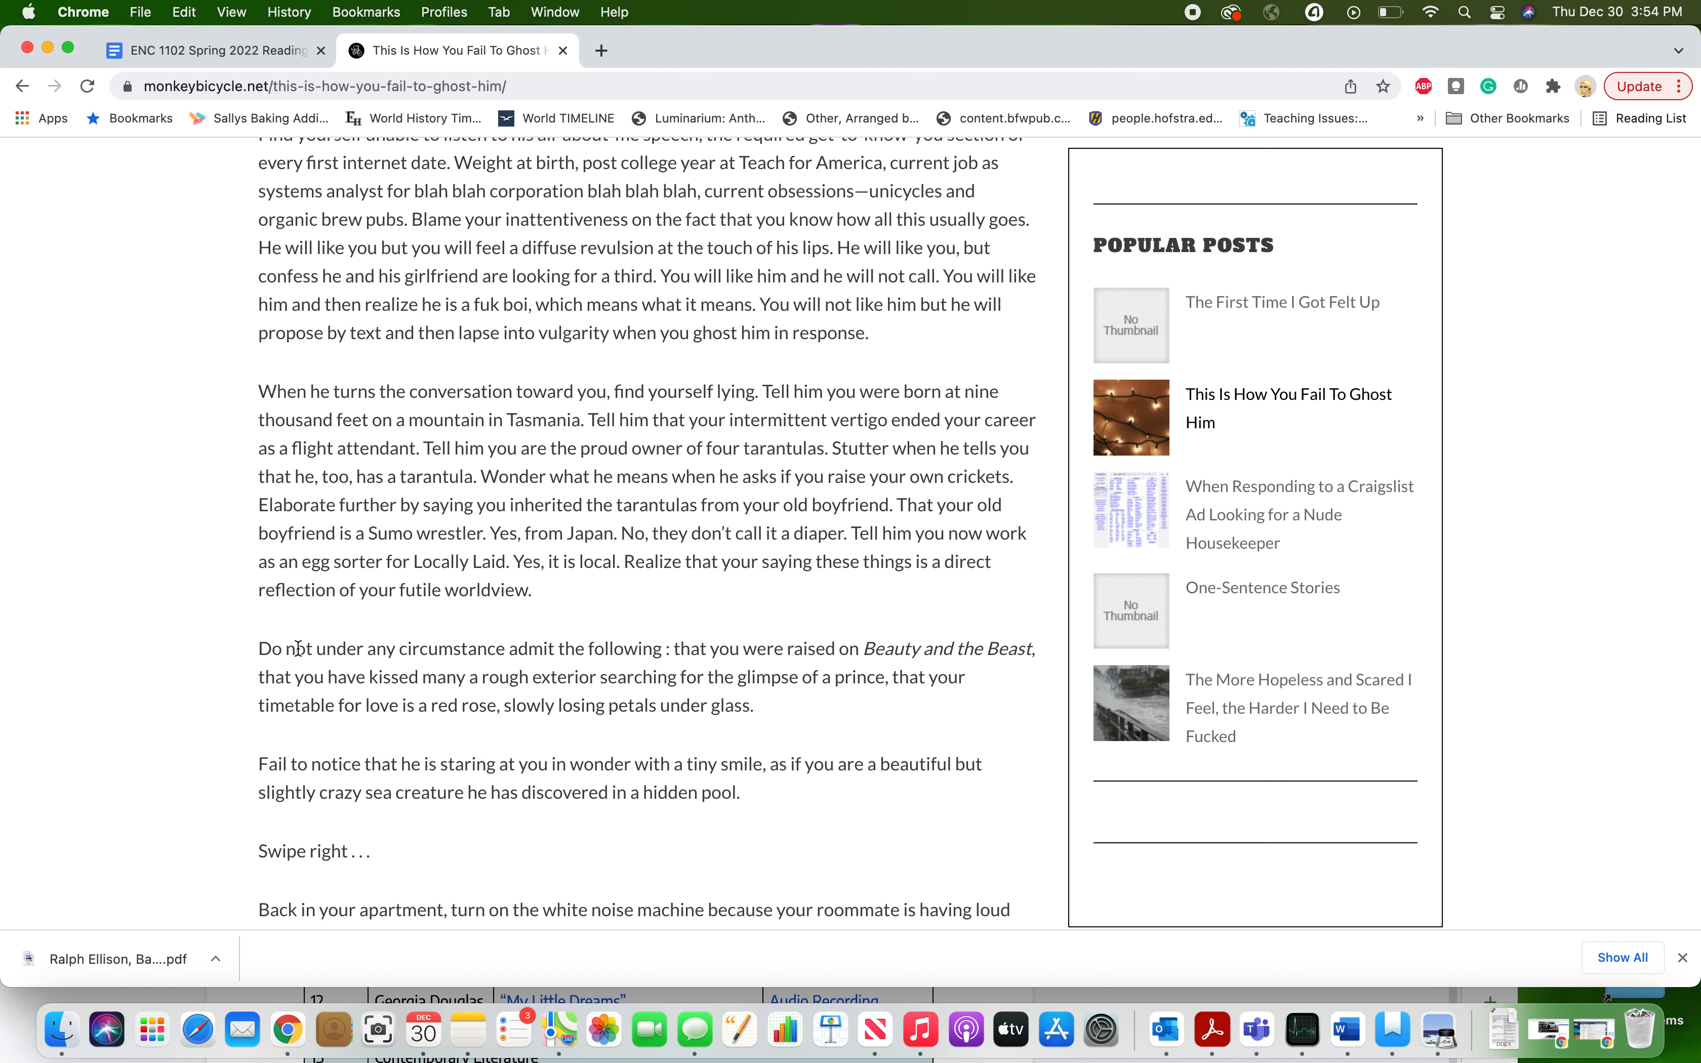
scroll(down, 3)
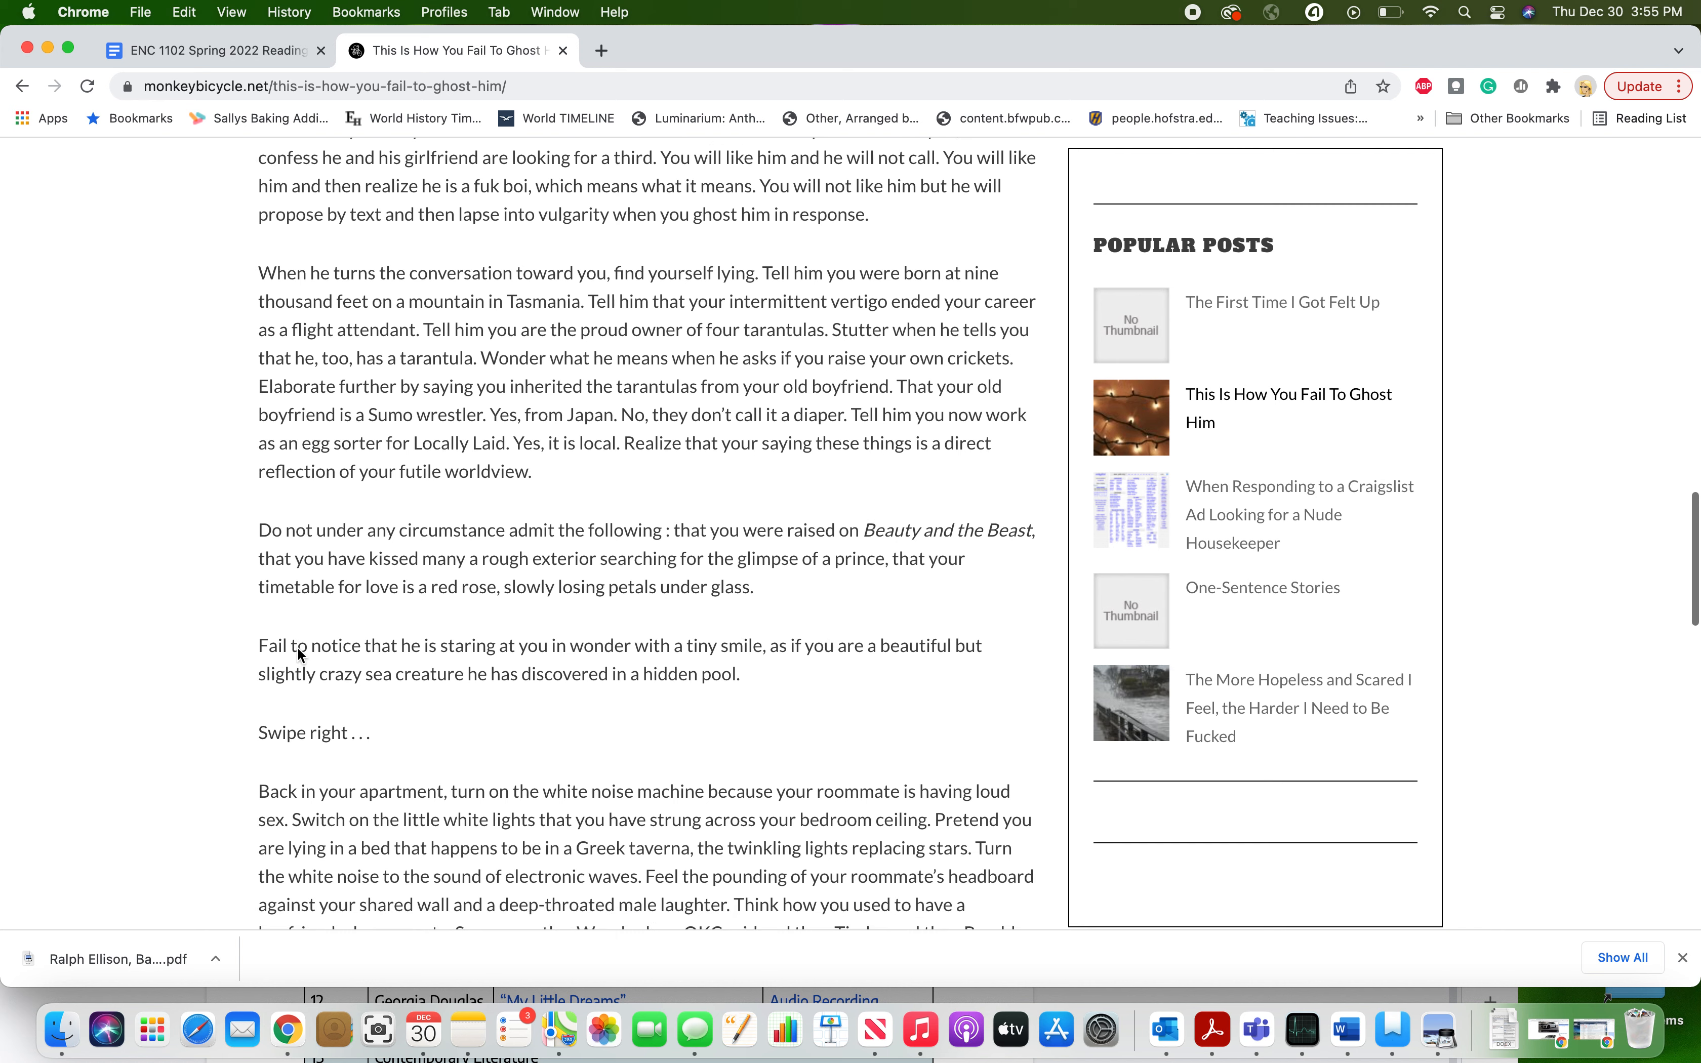
scroll(down, 3)
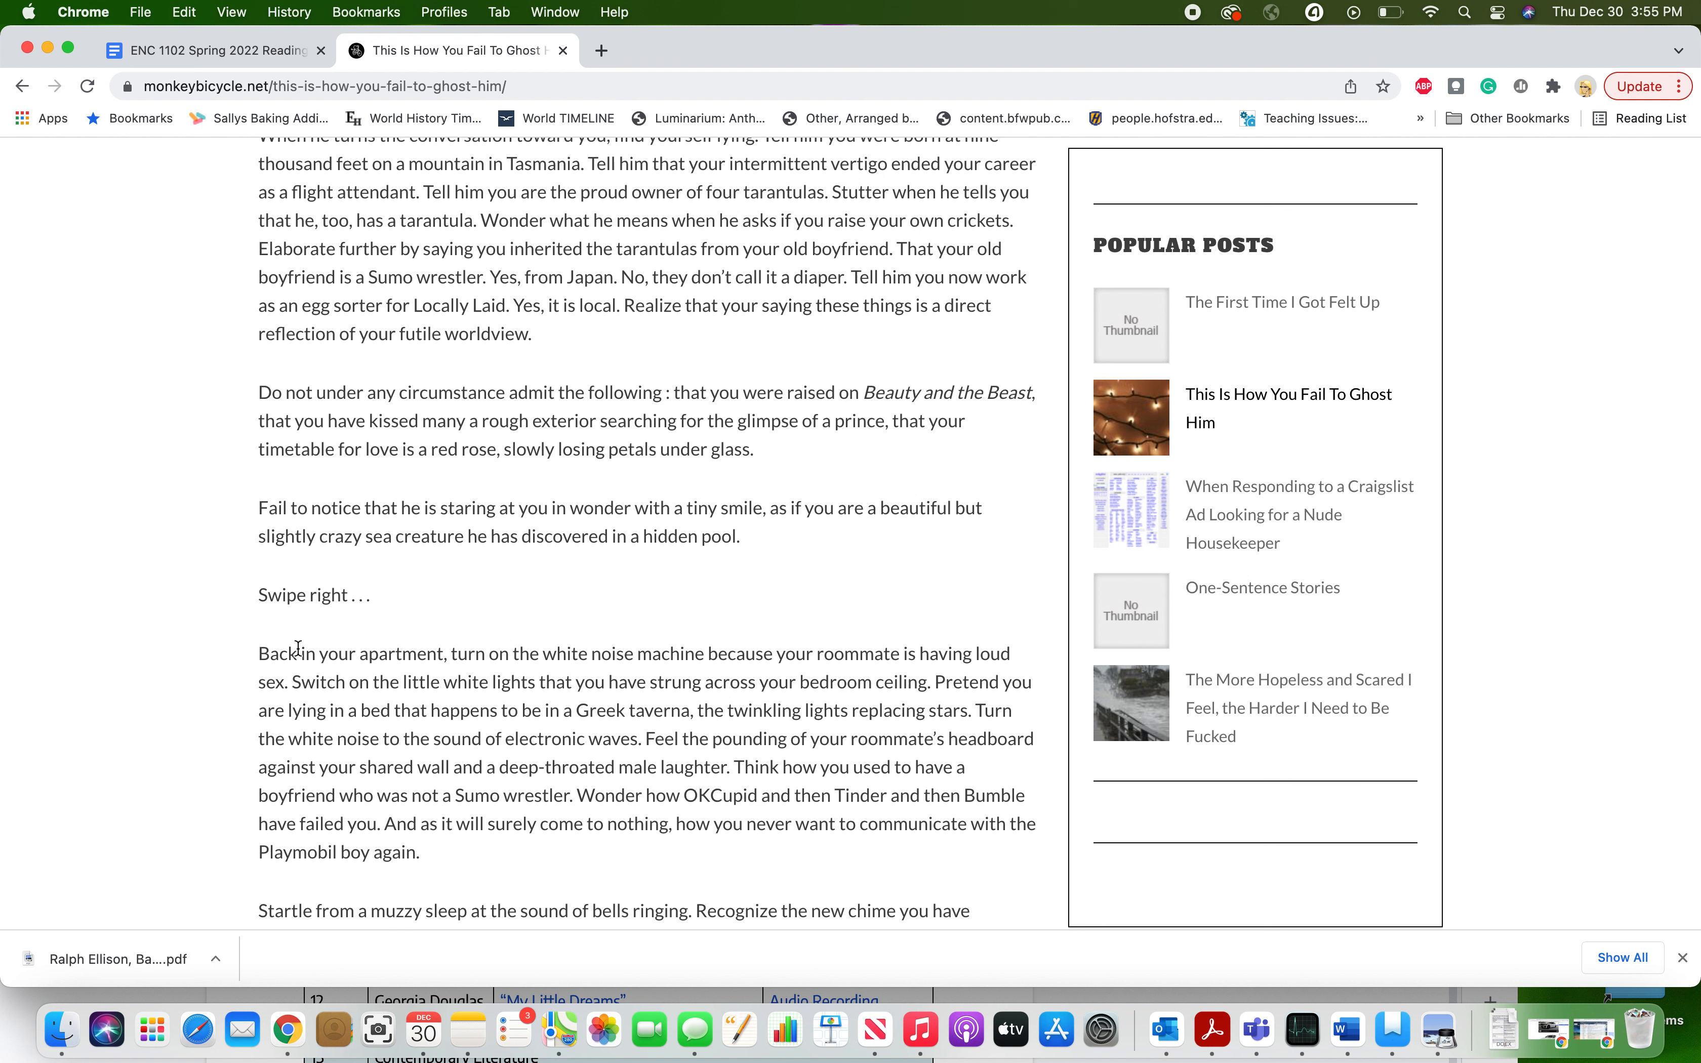
scroll(down, 3)
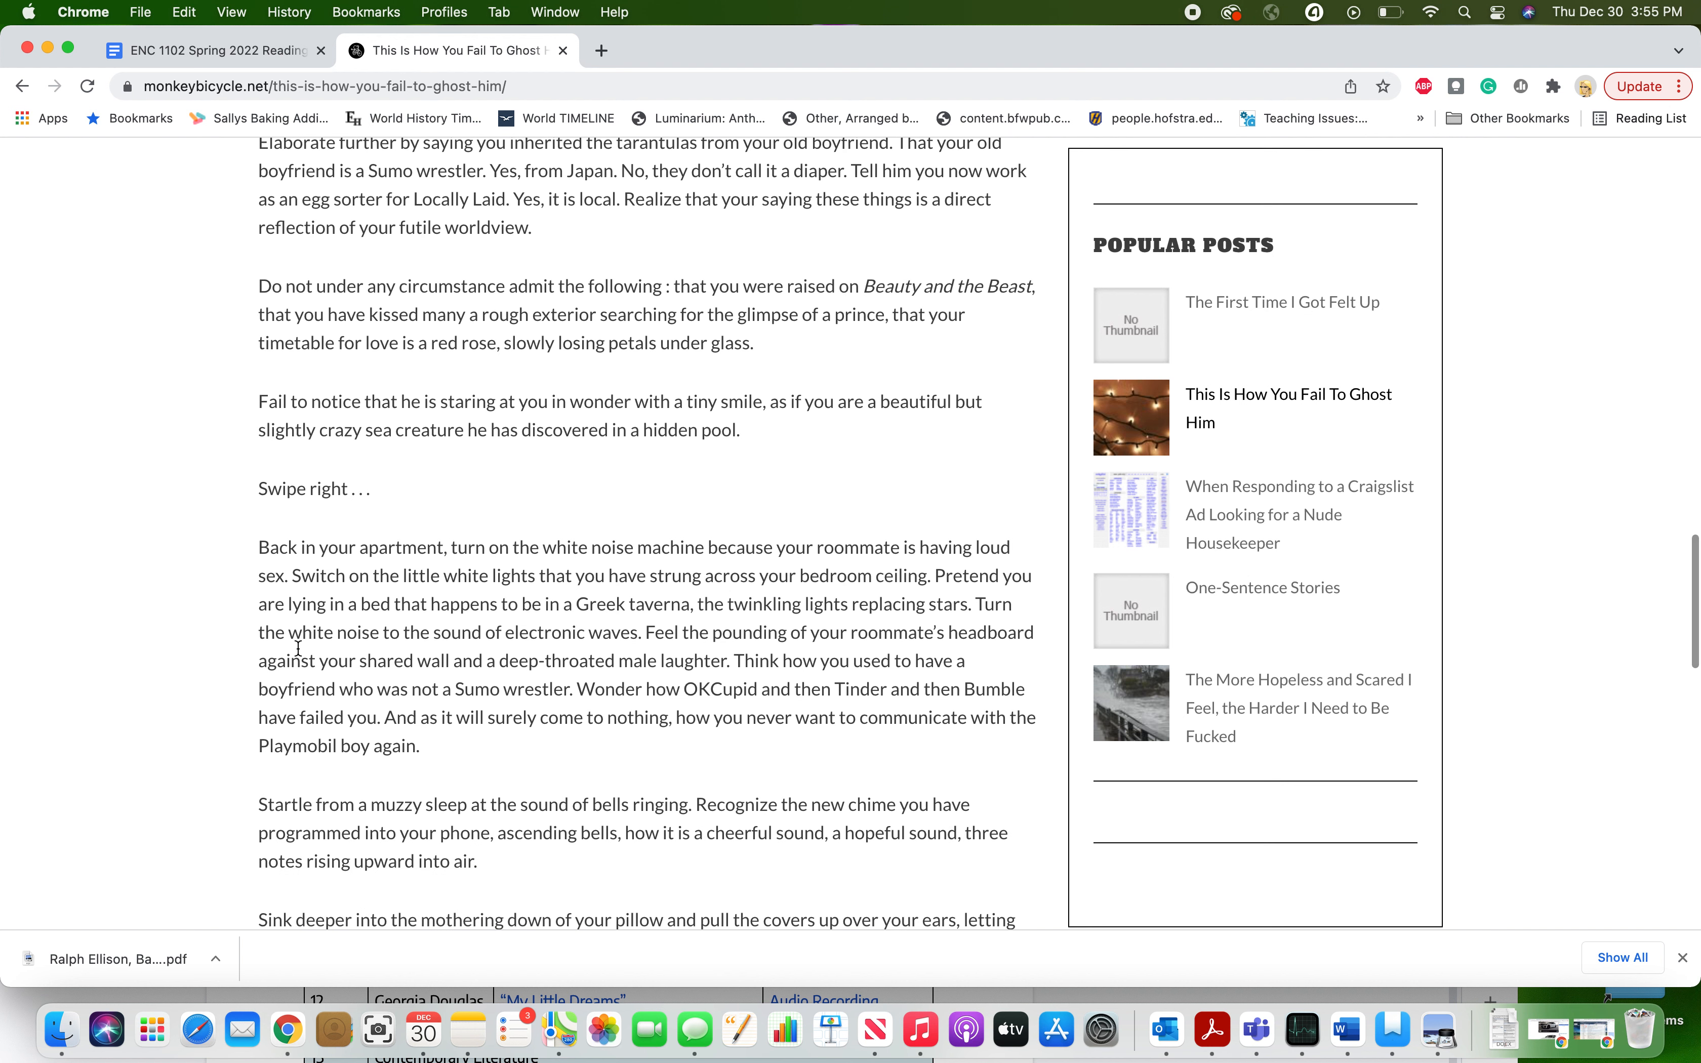
scroll(down, 3)
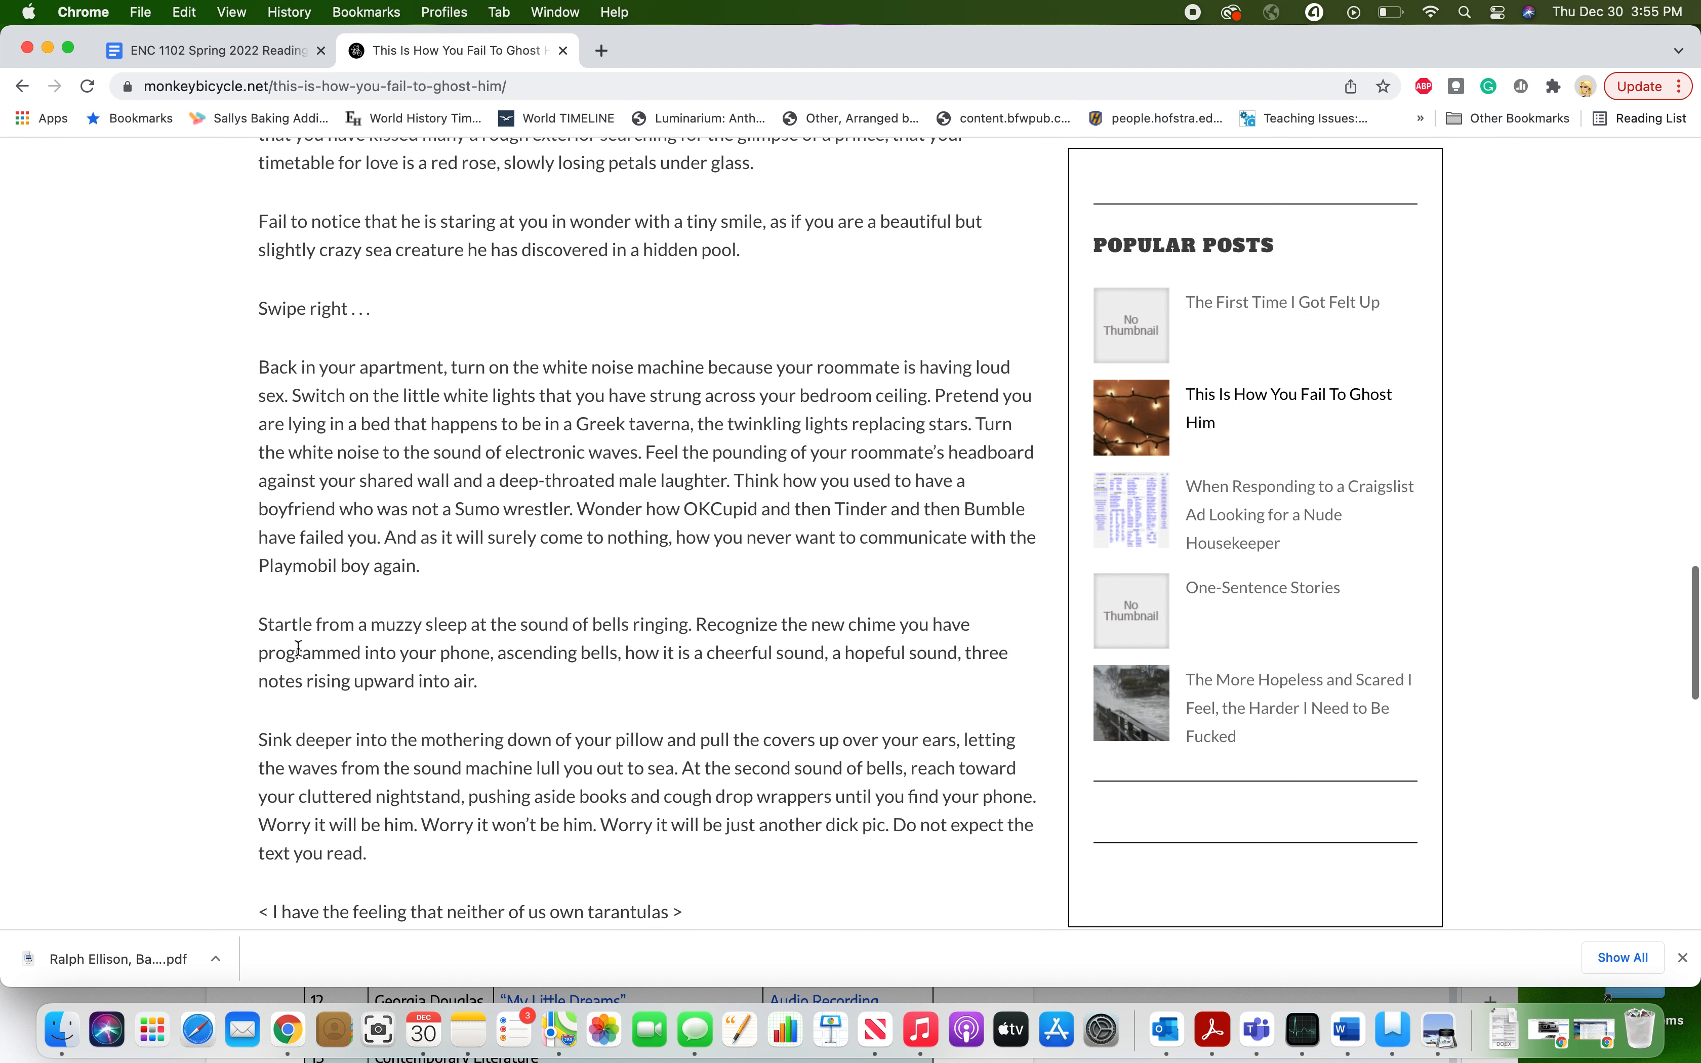
scroll(down, 3)
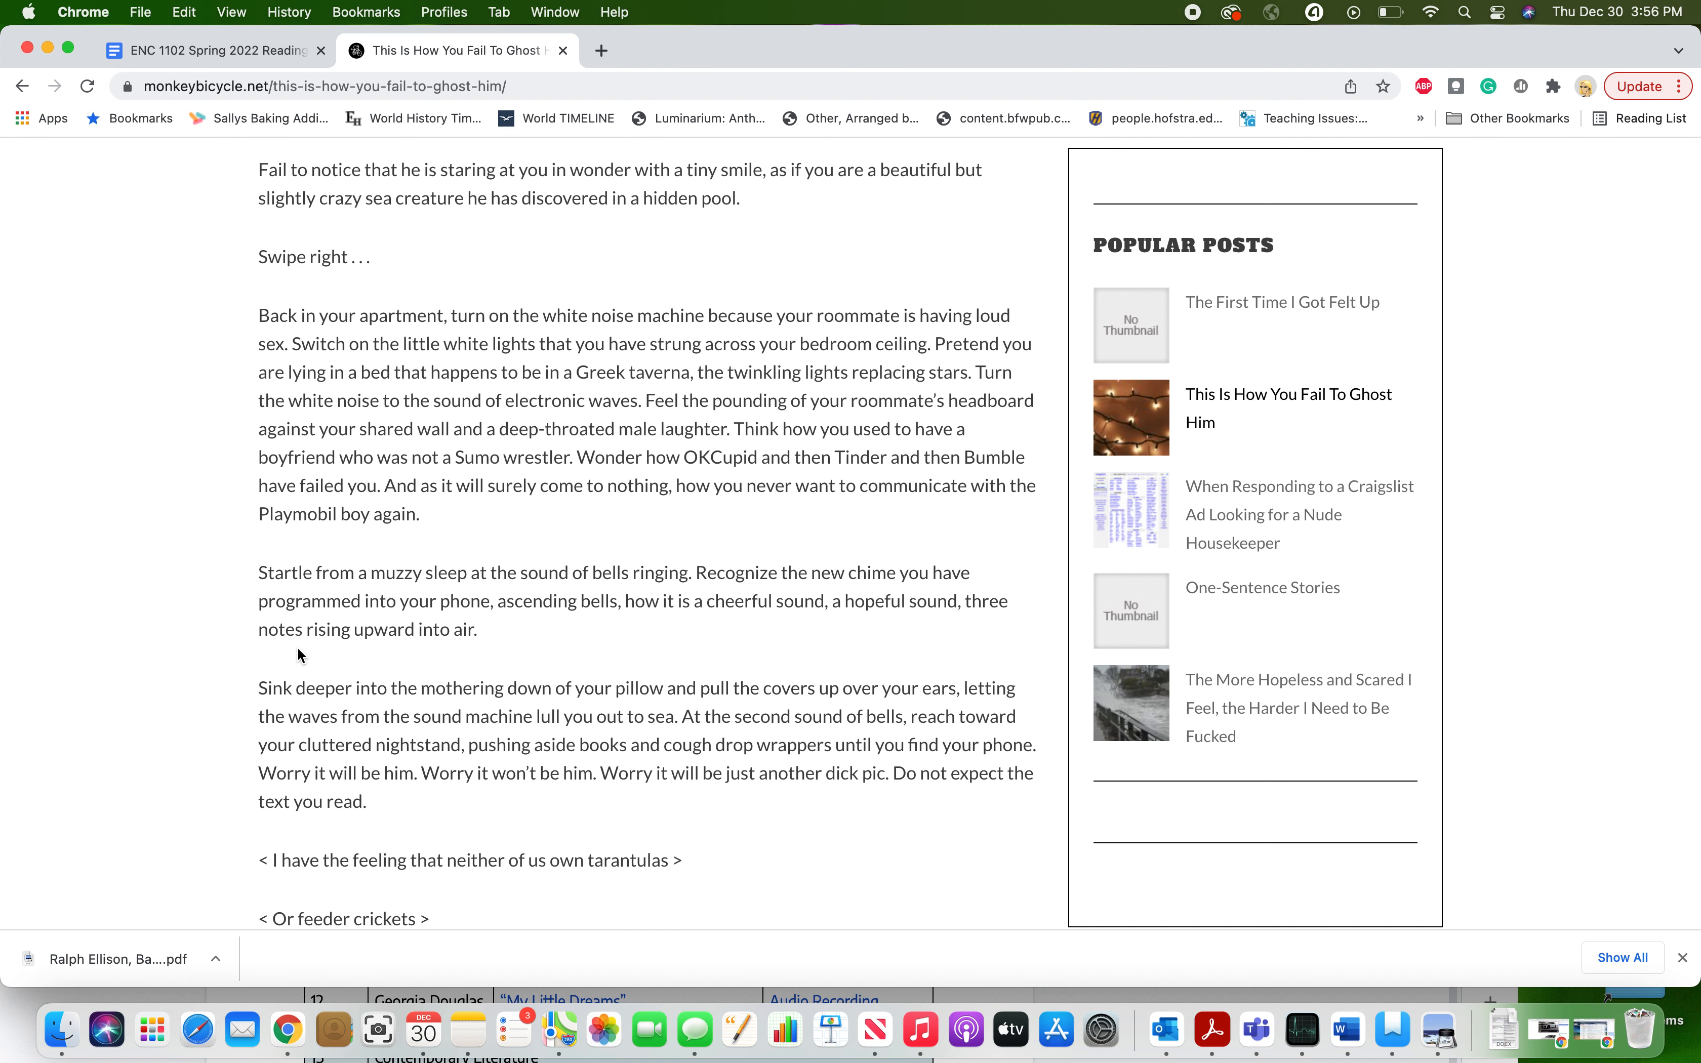
scroll(down, 3)
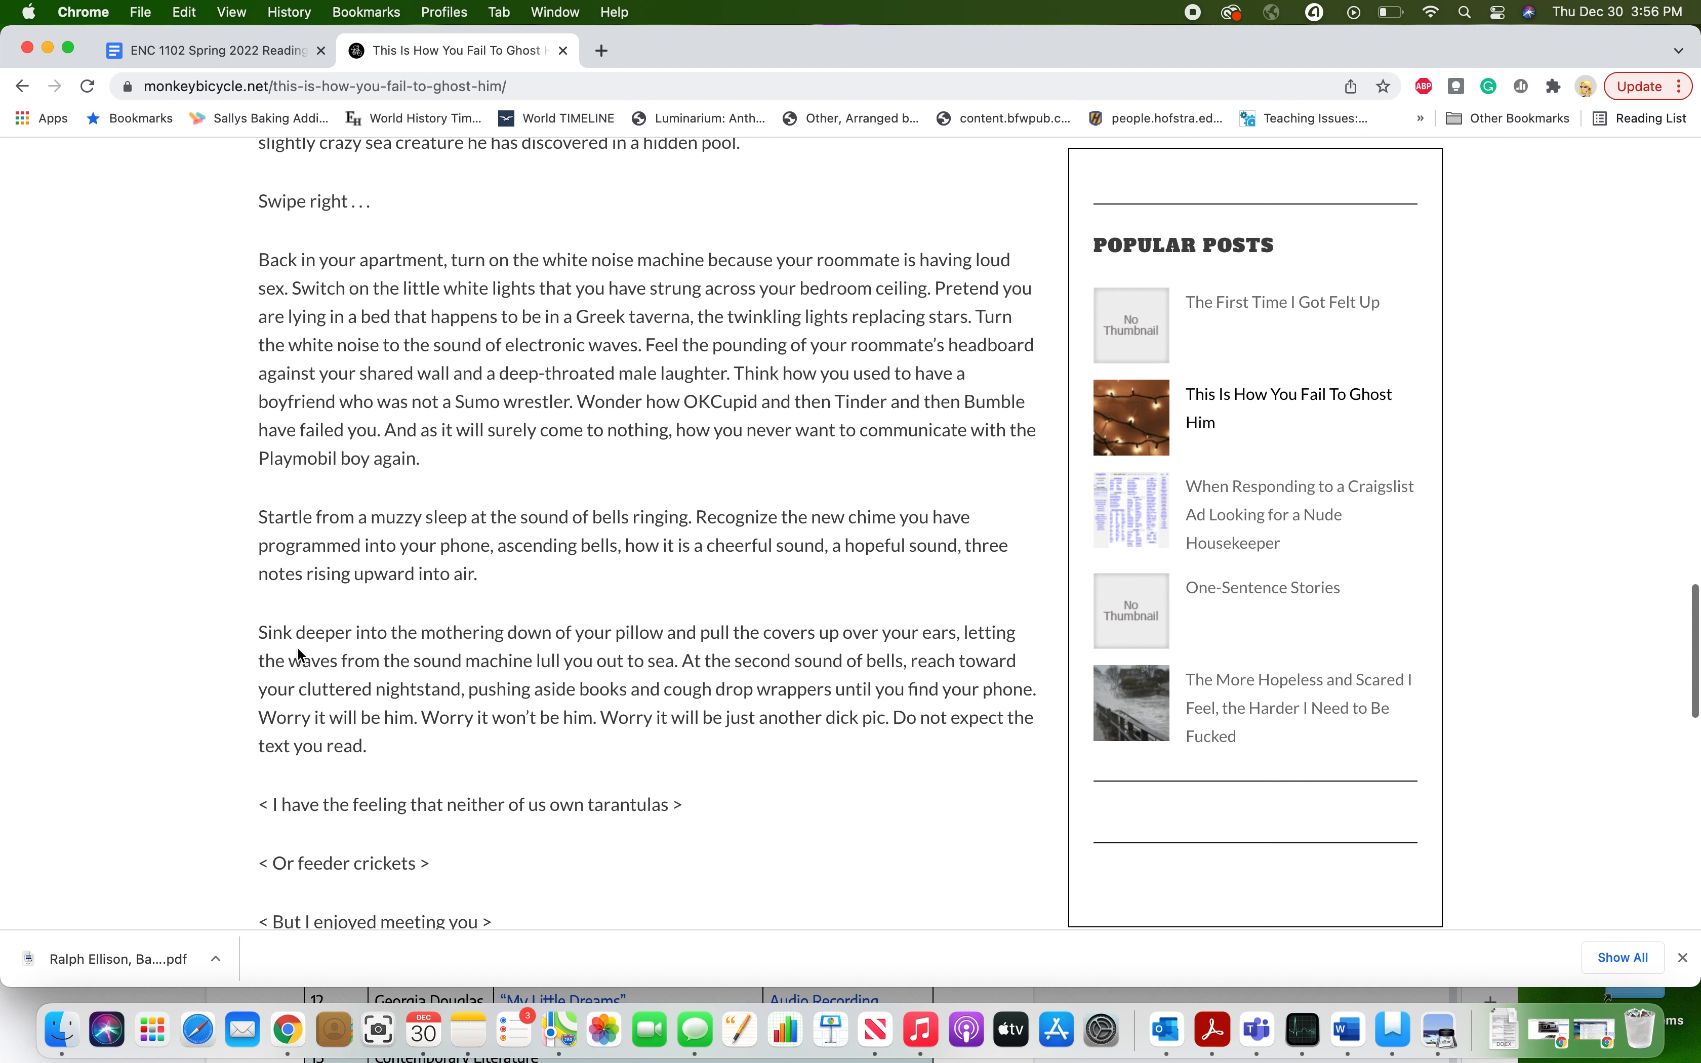
scroll(down, 3)
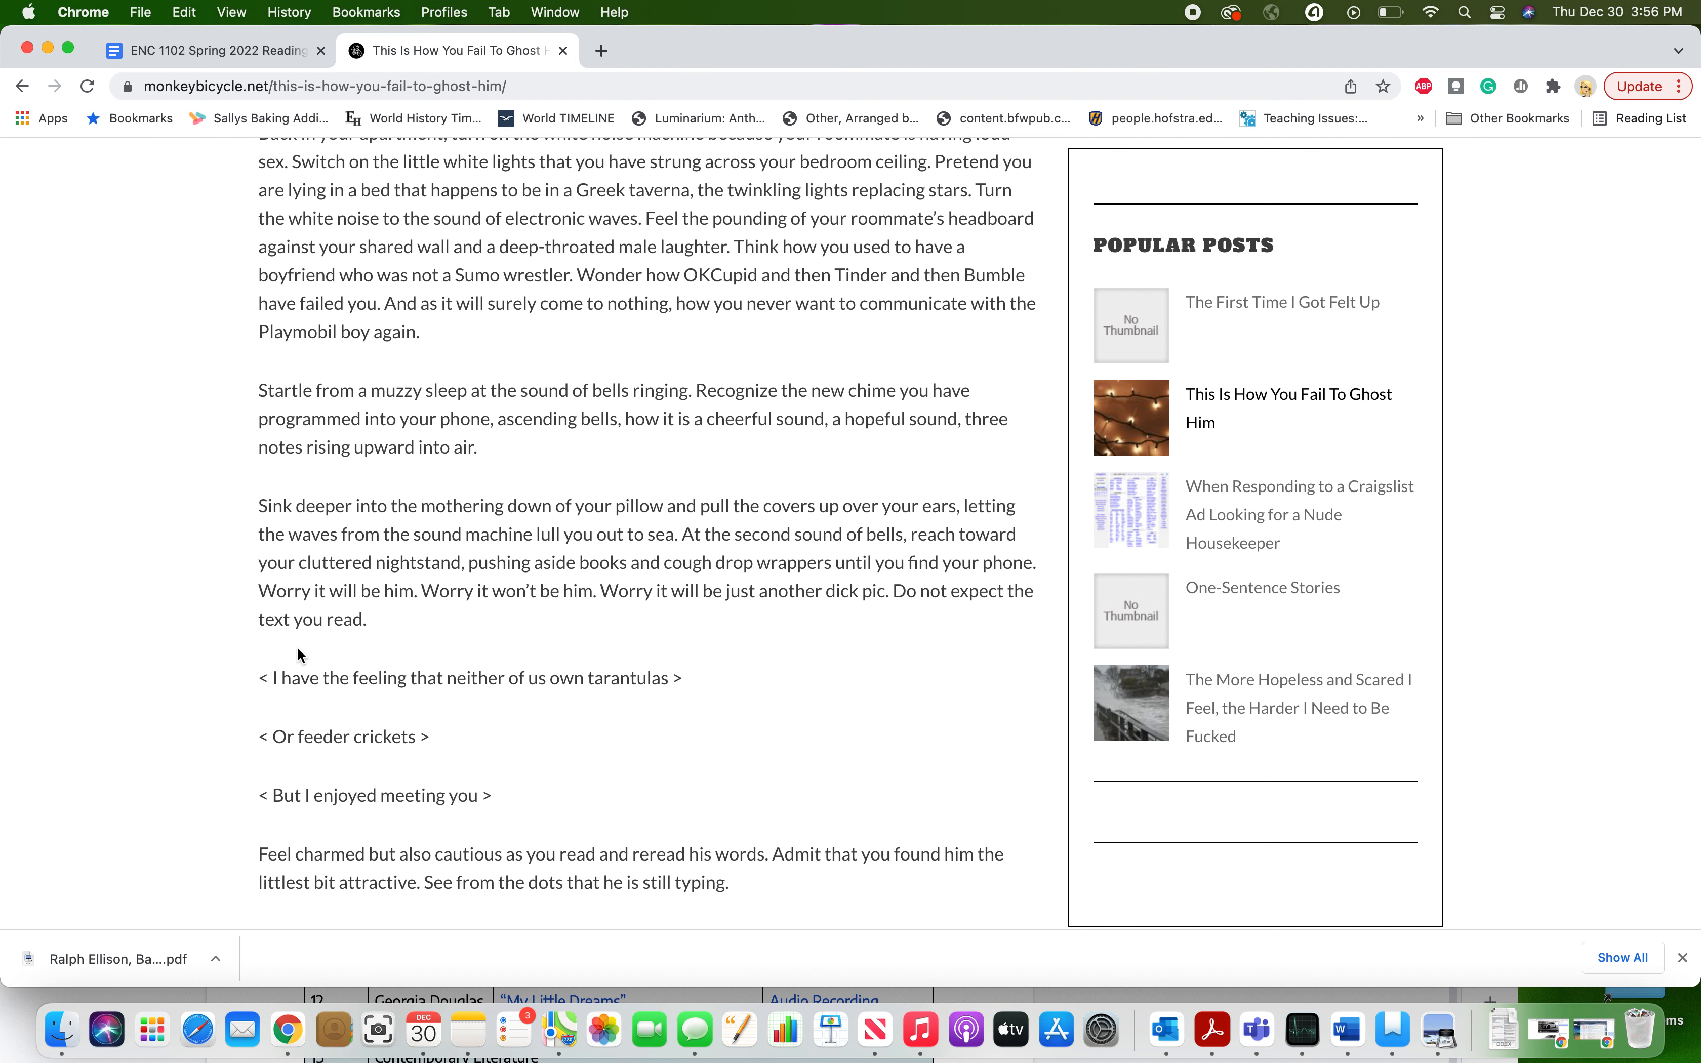
scroll(down, 3)
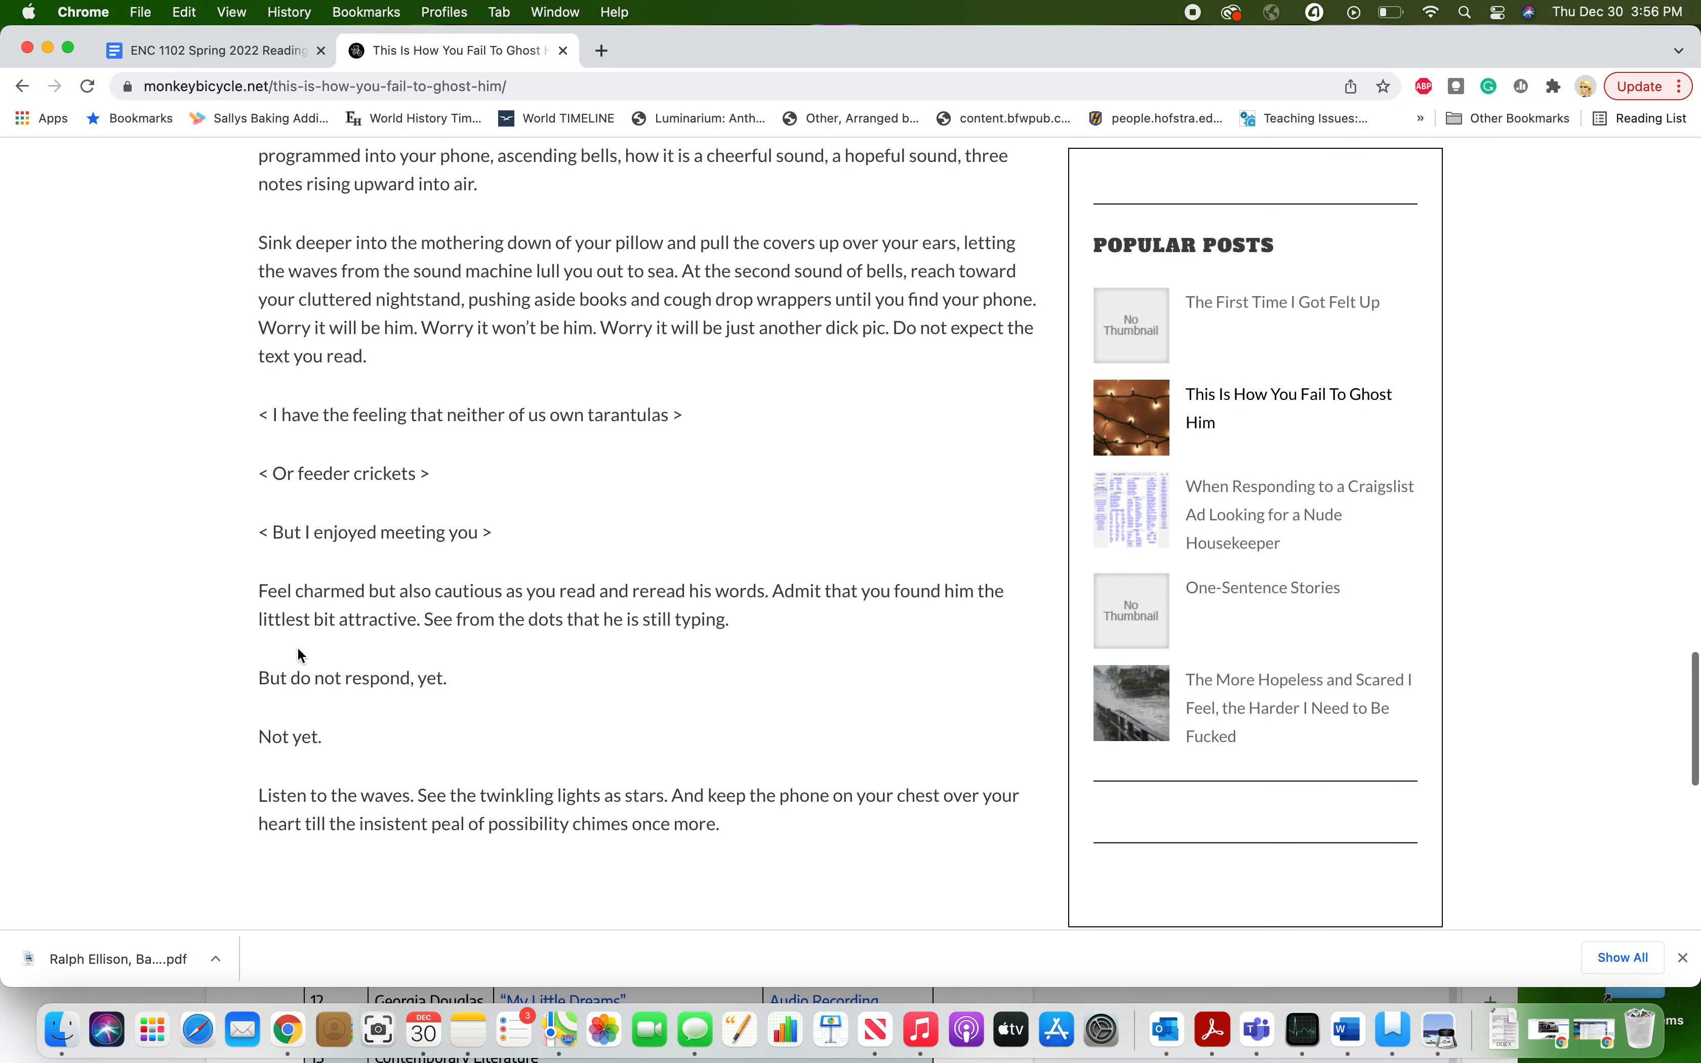